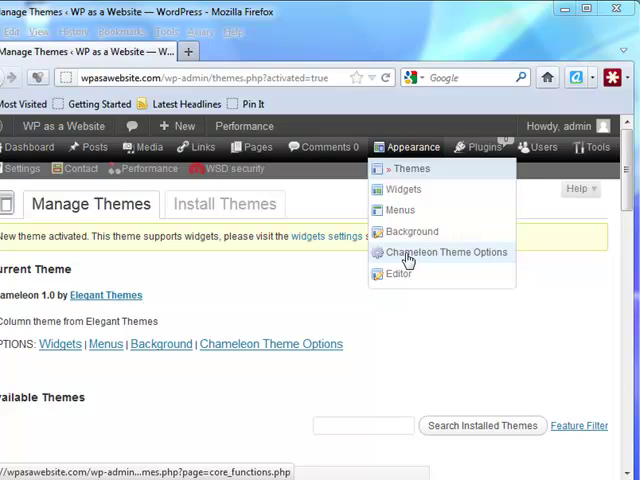
- Bring up the Chameleon Theme Options from the Appearance menu
left_click(448, 252)
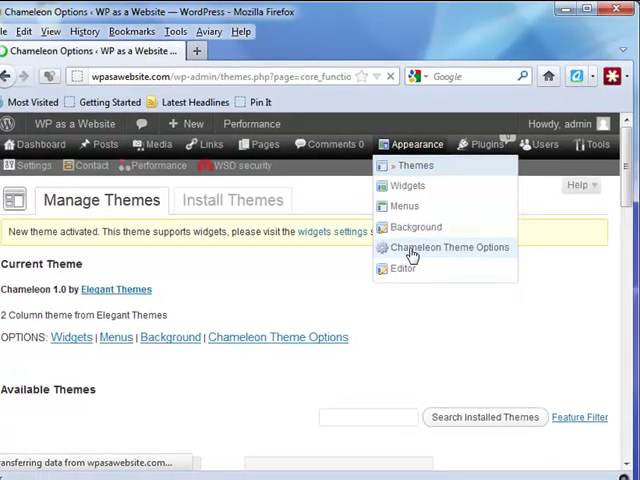
- Browse down through all of the ePanel's General settings
left_click(452, 246)
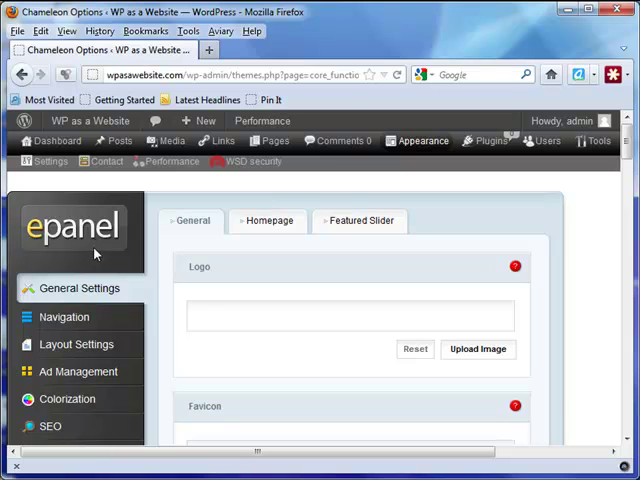
scroll("down", 3)
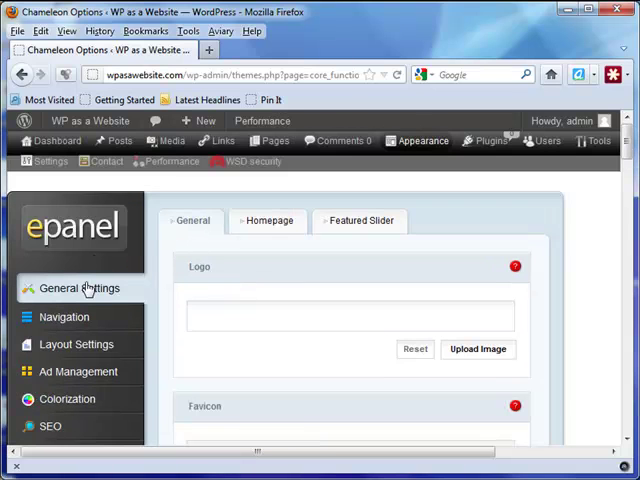
scroll("down", 3)
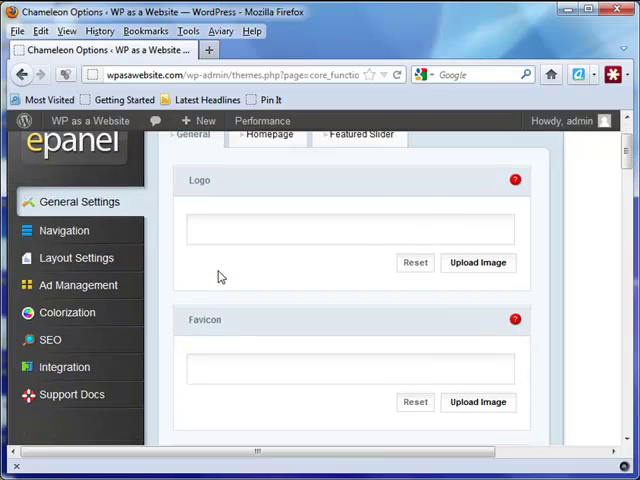
scroll("down", 3)
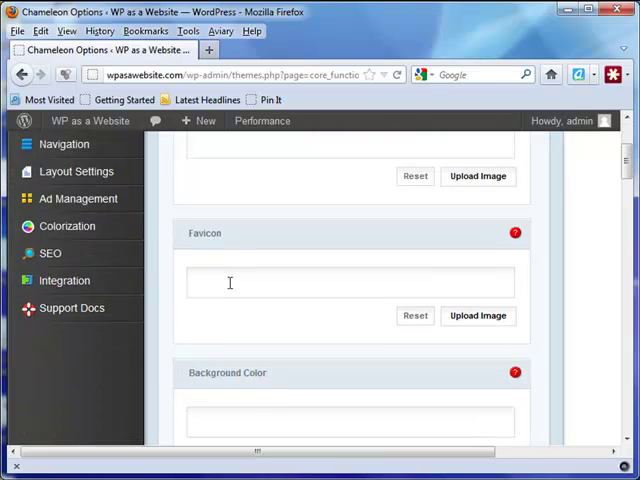
scroll("down", 3)
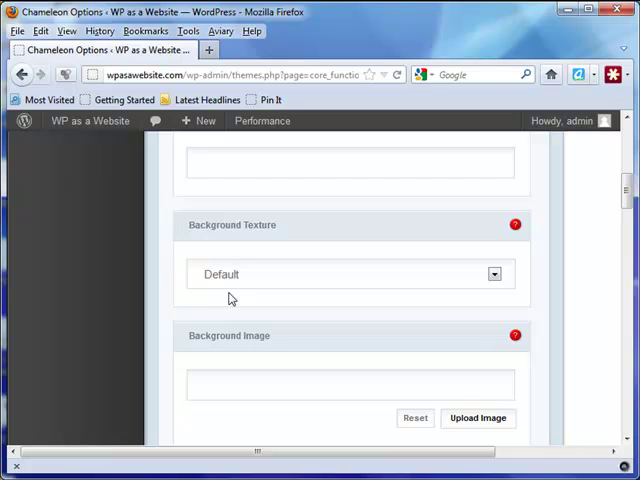
scroll("down", 3)
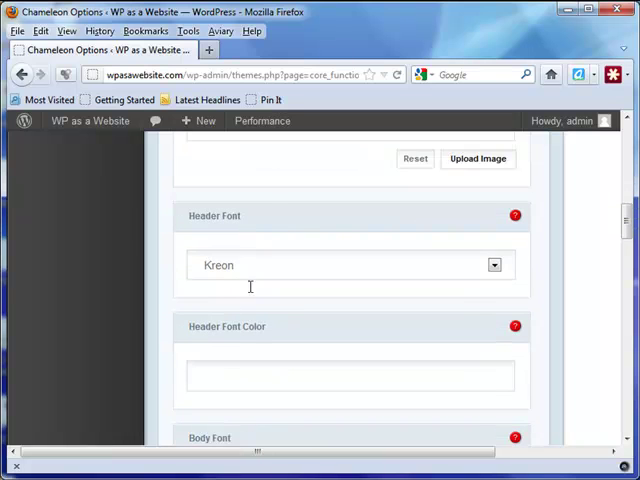
scroll("down", 3)
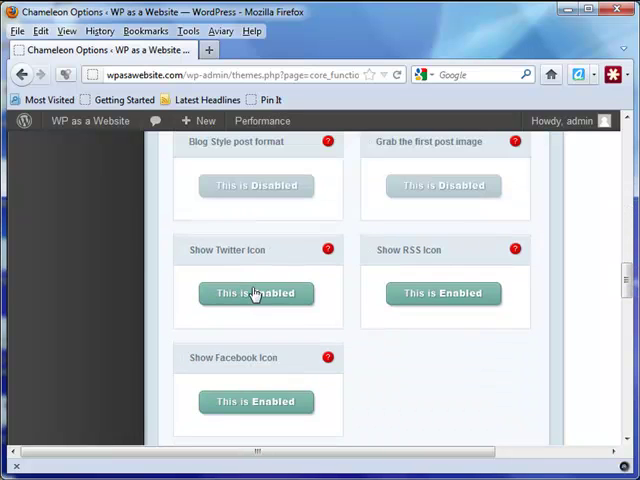
scroll("down", 3)
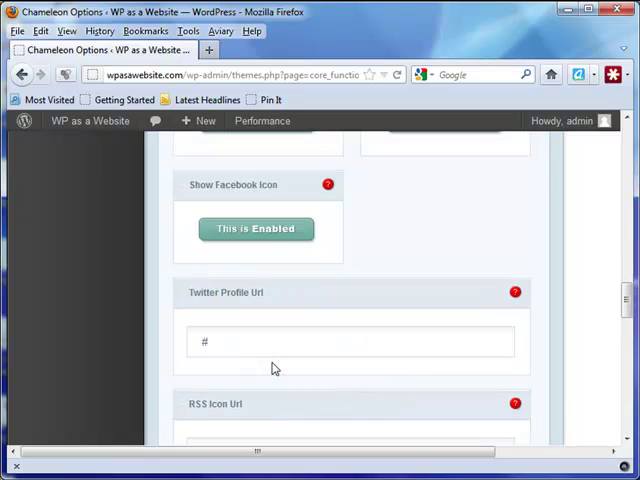
scroll("down", 3)
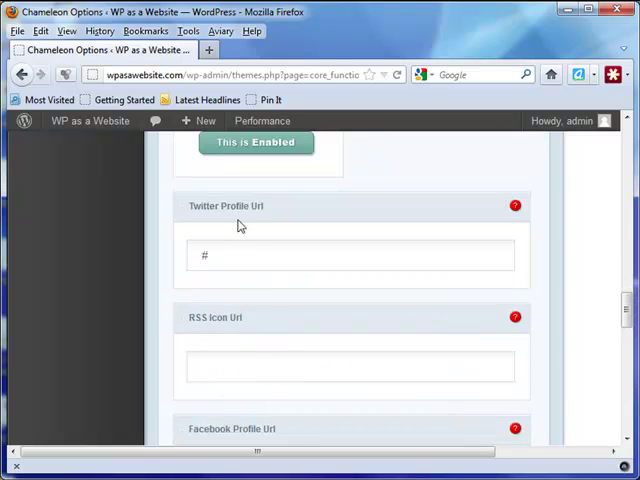
scroll("down", 3)
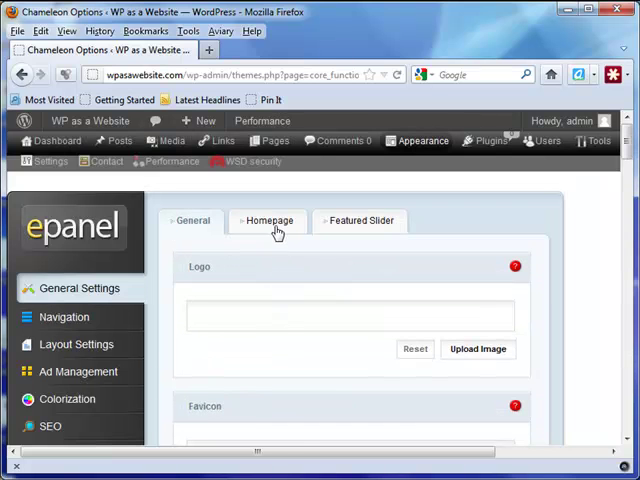
- Switch to the ePanel's Homepage options and view them from the top
left_click(268, 220)
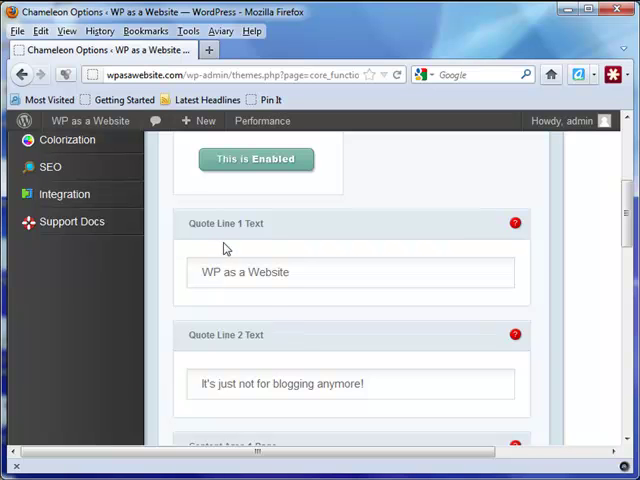
scroll("up", 3)
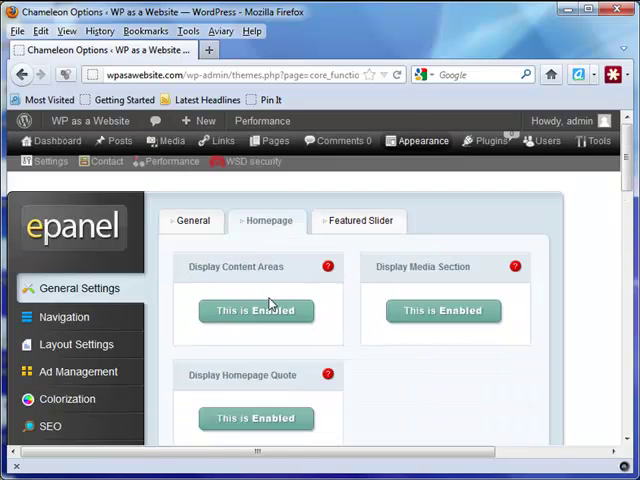
- Look through the Featured Slider settings of the ePanel
left_click(360, 220)
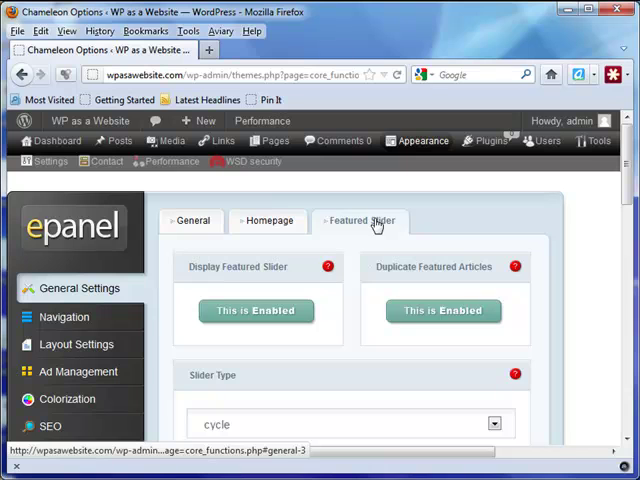
scroll("down", 3)
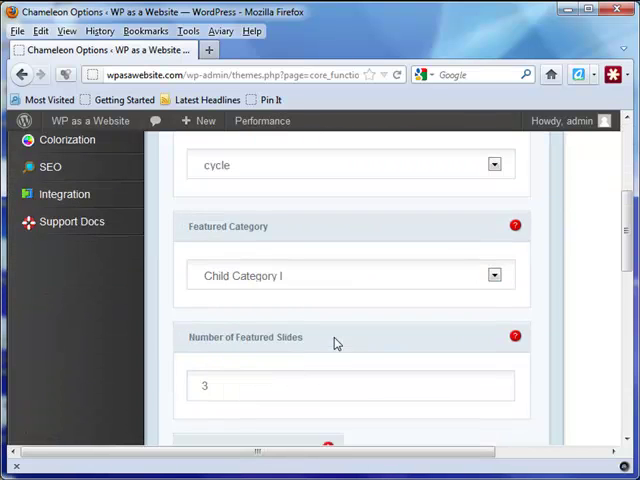
mouse_move(230, 216)
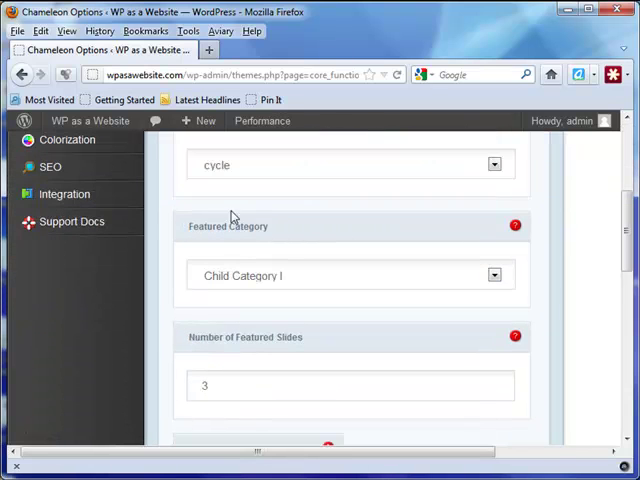
scroll("down", 3)
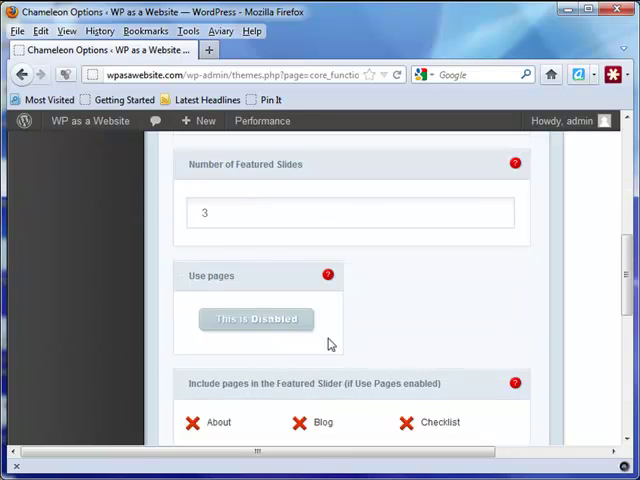
scroll("down", 3)
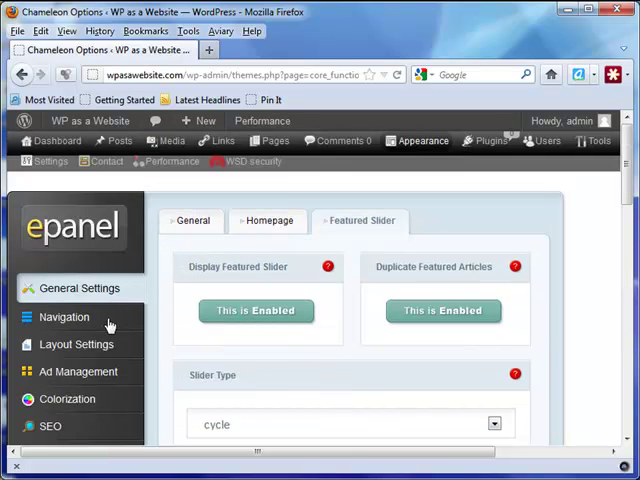
- Move to the Navigation section in the ePanel sidebar
left_click(64, 316)
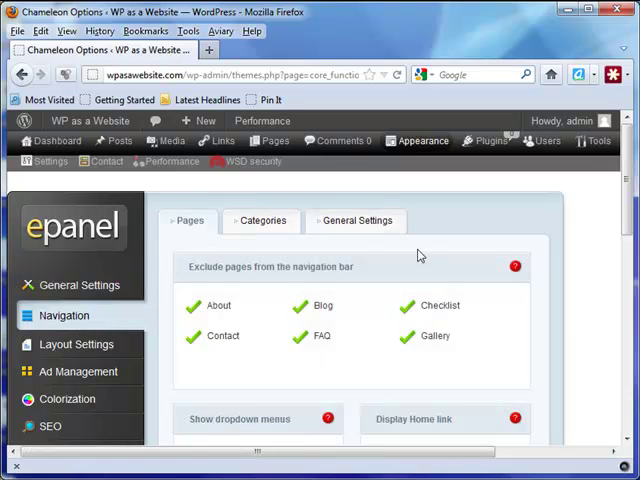
- Review Navigation's Categories and General Settings tabs, then move on to Layout Settings
scroll("down", 3)
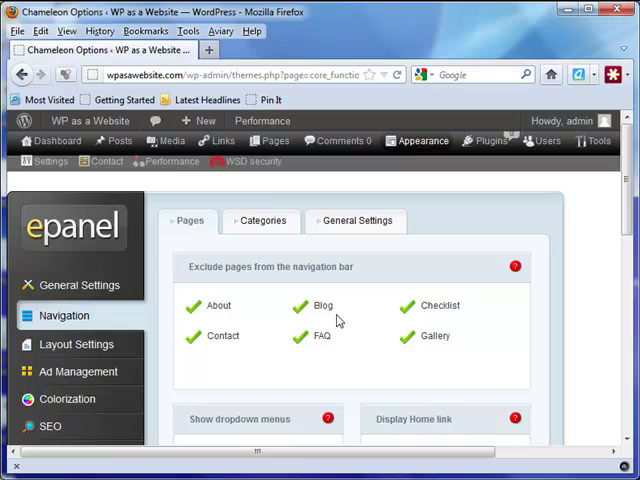
left_click(260, 220)
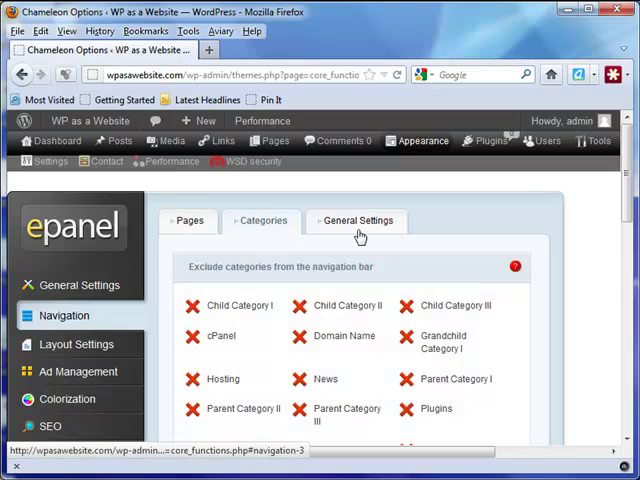
left_click(356, 220)
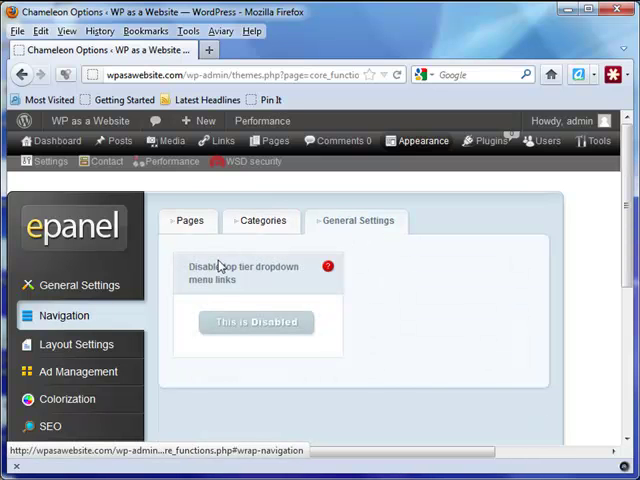
left_click(74, 344)
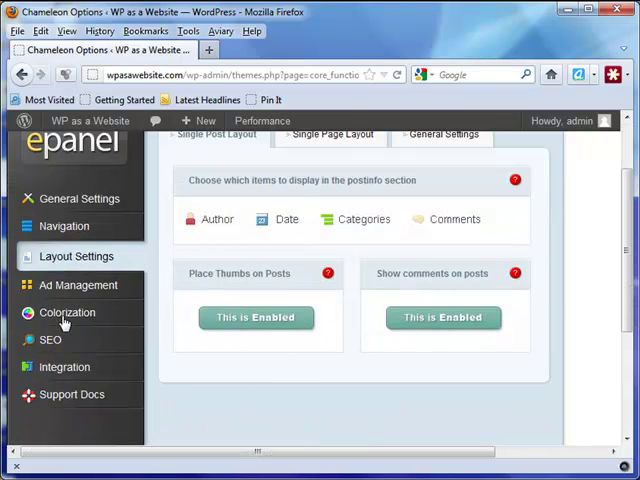
- View Colorization, Ad Management and SEO, then Integration's body tracking code box
left_click(68, 312)
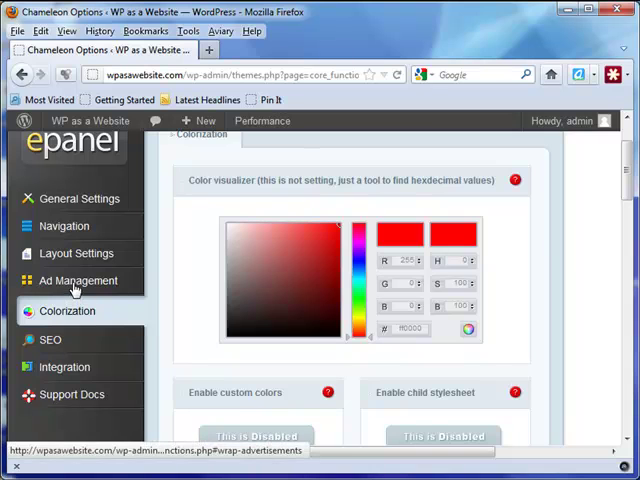
left_click(76, 280)
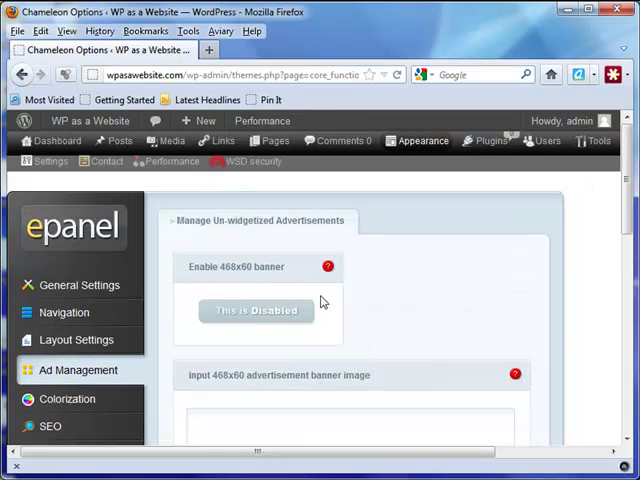
mouse_move(222, 332)
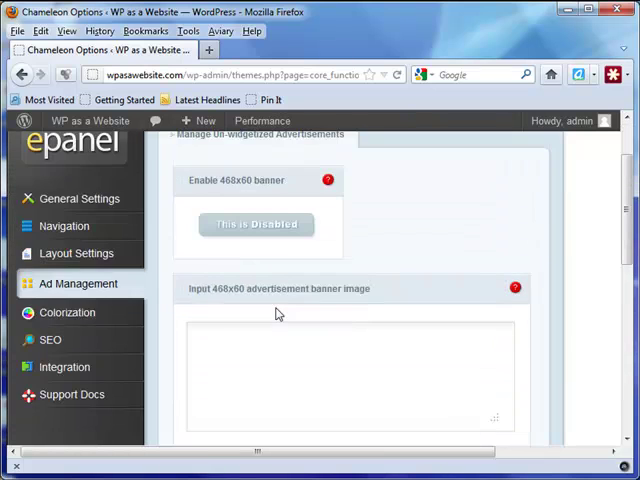
left_click(52, 338)
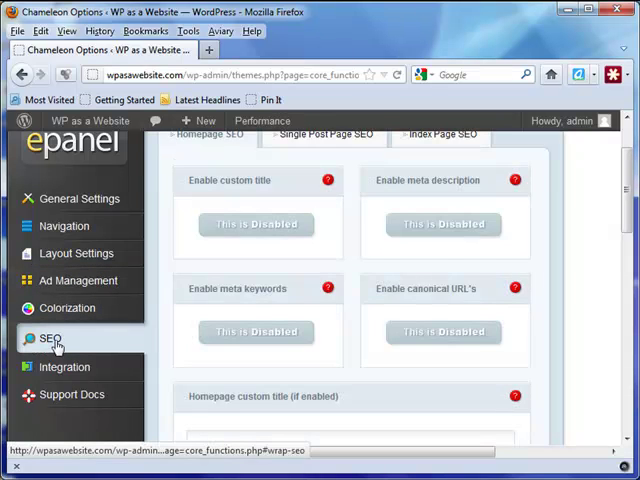
left_click(64, 366)
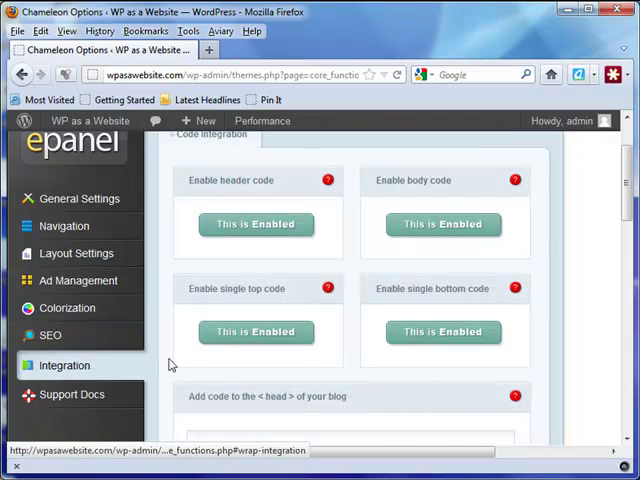
scroll("down", 3)
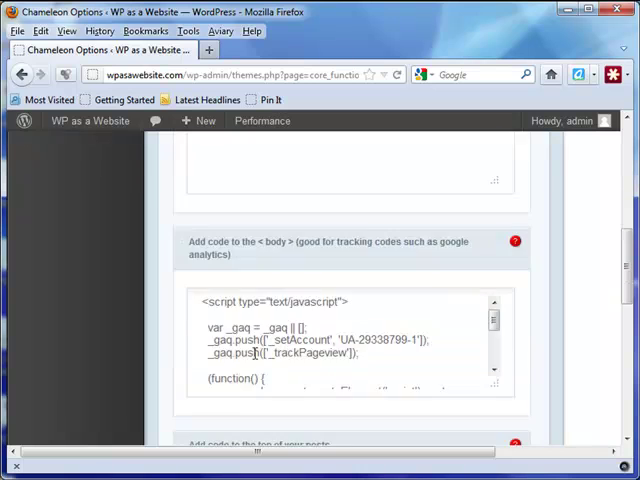
- Read down through the Support Docs Installation FAQ
left_click(64, 220)
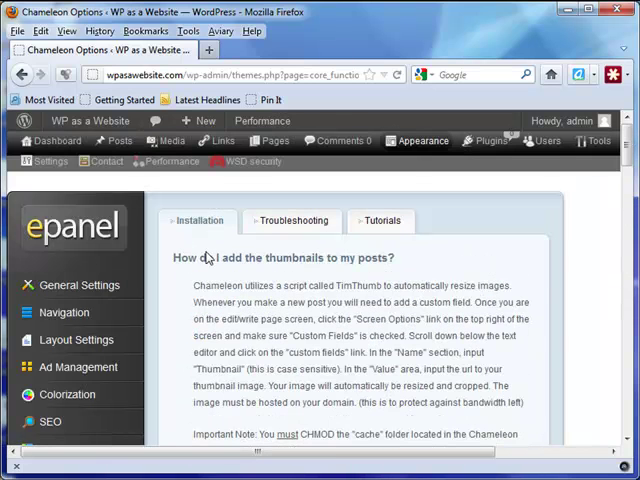
mouse_move(236, 238)
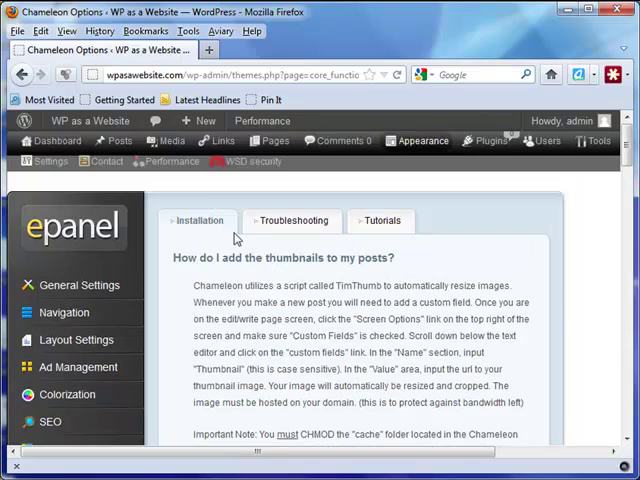
scroll("down", 3)
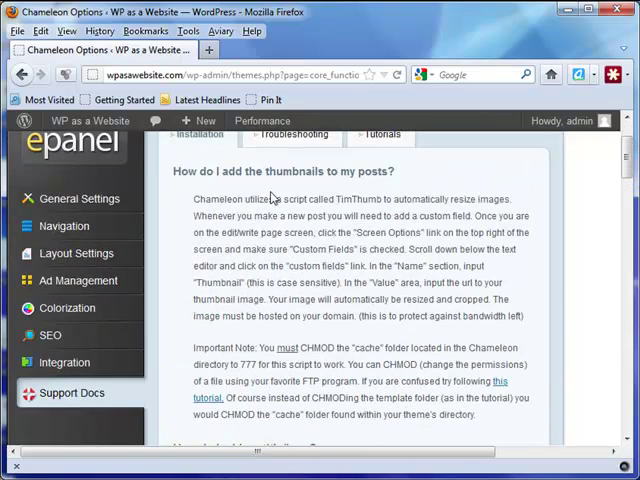
scroll("down", 3)
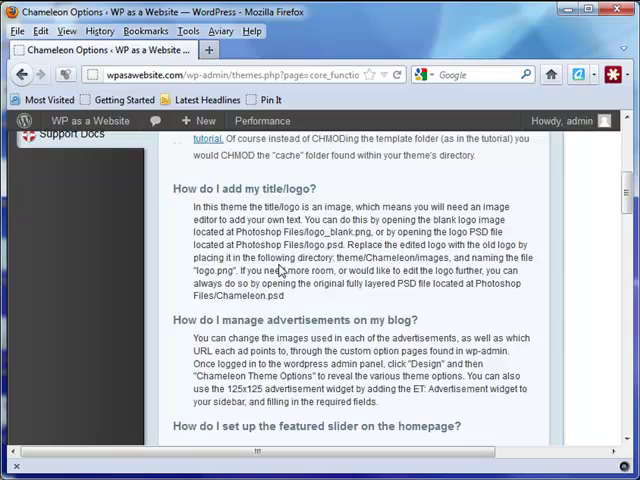
scroll("down", 3)
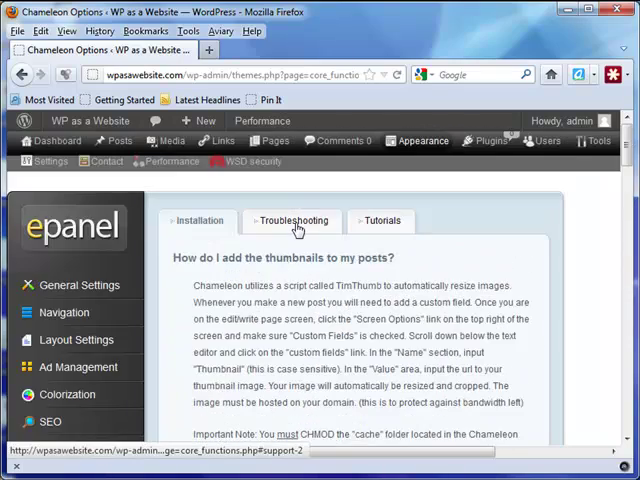
- Check the Troubleshooting and Tutorials pages, then return to Installation
left_click(290, 220)
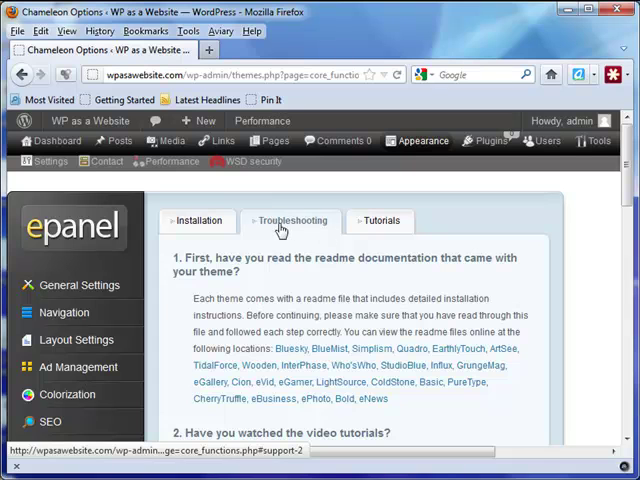
left_click(380, 220)
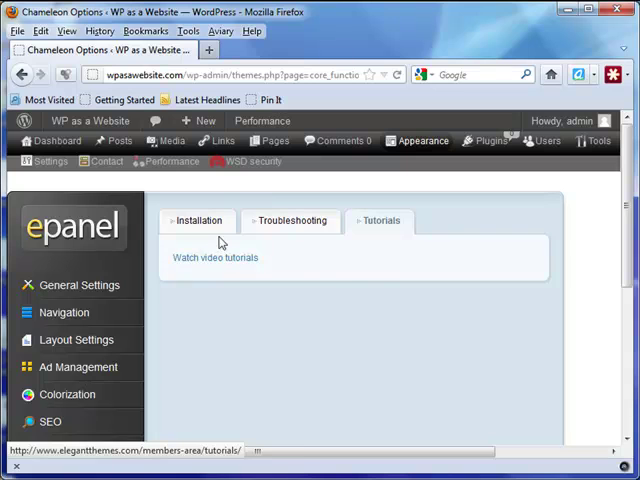
left_click(196, 220)
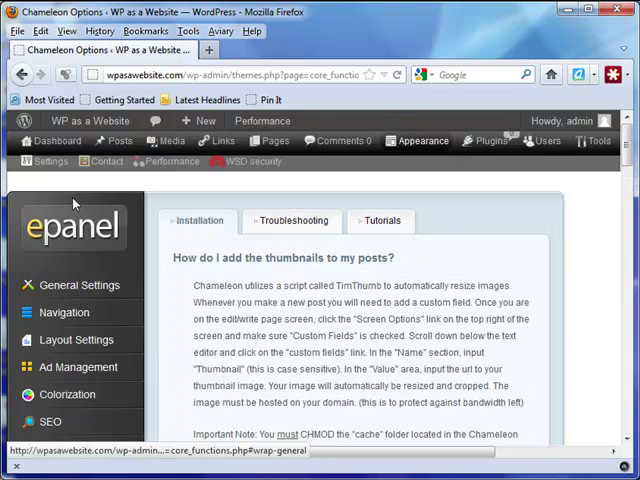
mouse_move(428, 140)
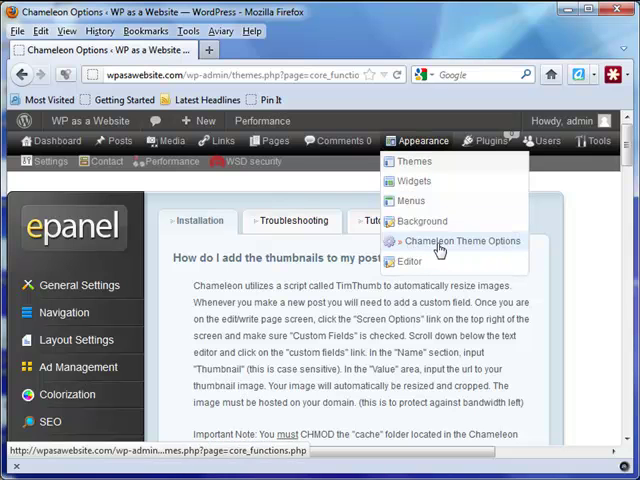
- Go to Manage Themes and activate Evolution 1.0 from the Available Themes list
left_click(488, 140)
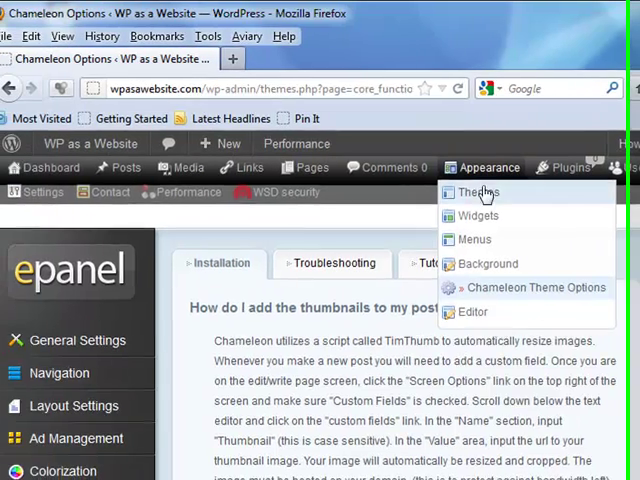
left_click(484, 192)
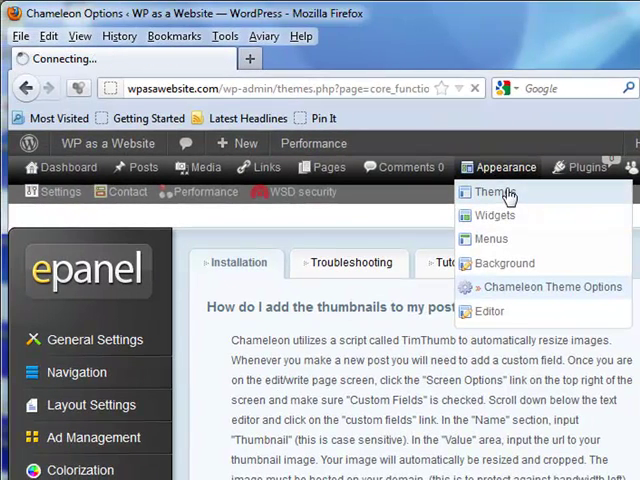
left_click(492, 192)
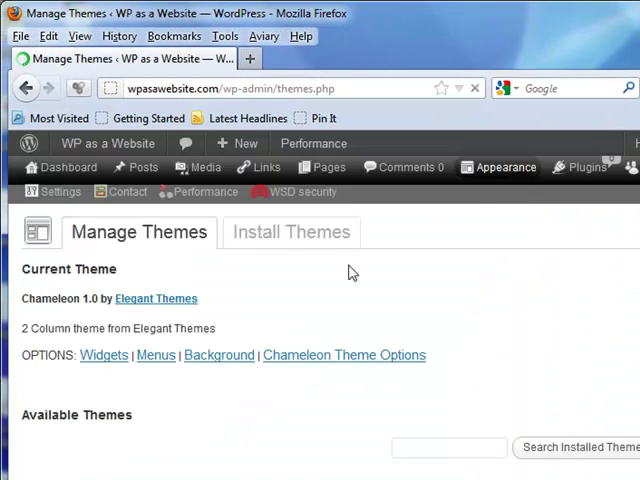
scroll("down", 3)
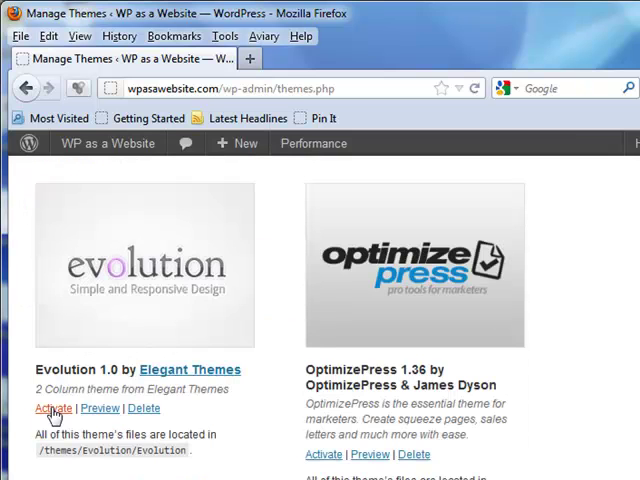
left_click(52, 408)
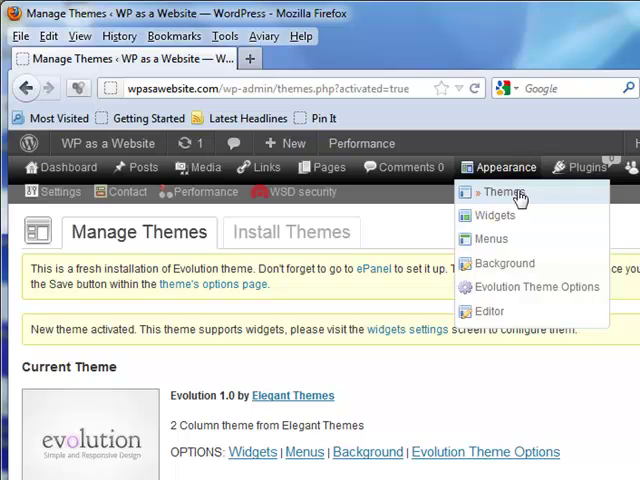
mouse_move(536, 288)
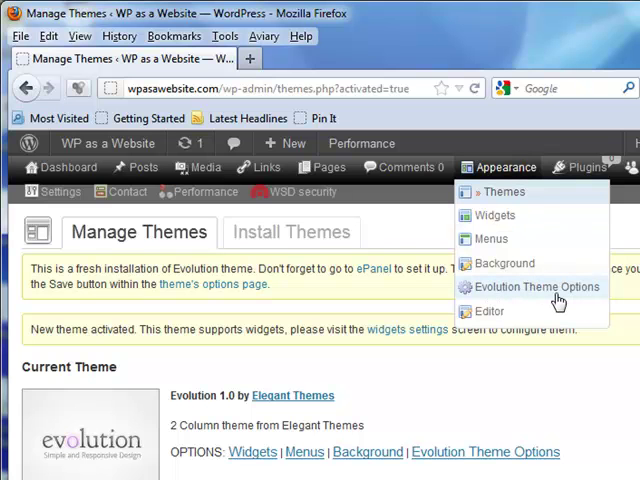
mouse_move(496, 192)
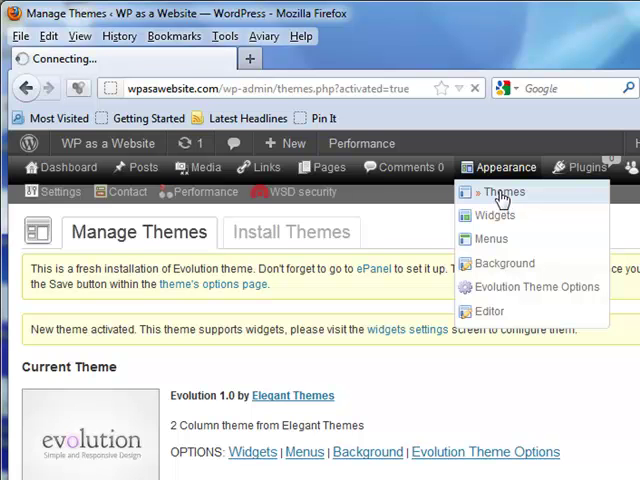
- Return to Manage Themes and activate the OptimizePress theme
left_click(504, 192)
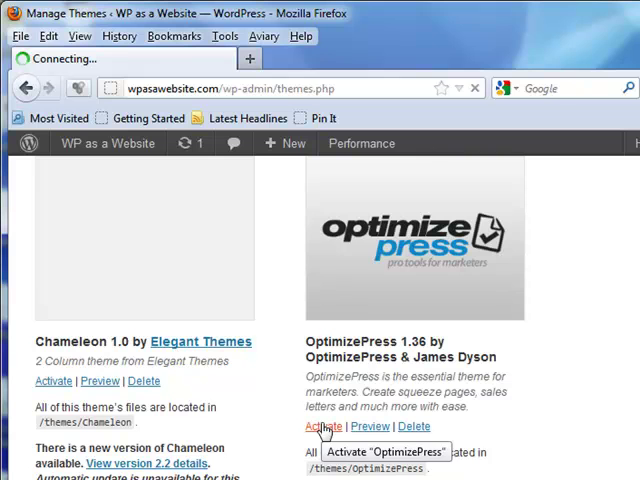
left_click(324, 426)
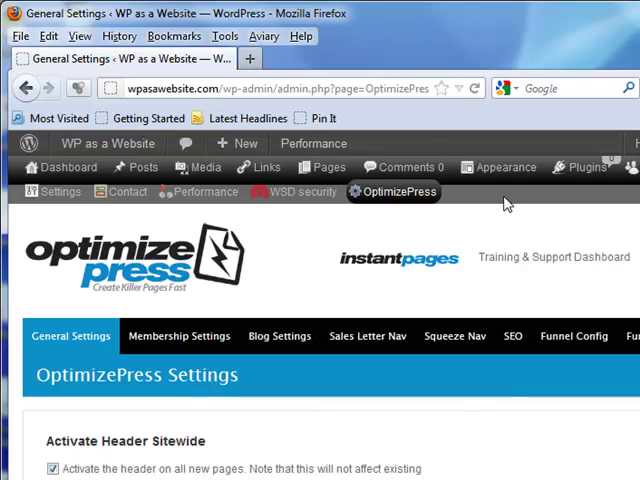
- Check the Appearance menu, then list the OptimizePress settings pages
left_click(392, 192)
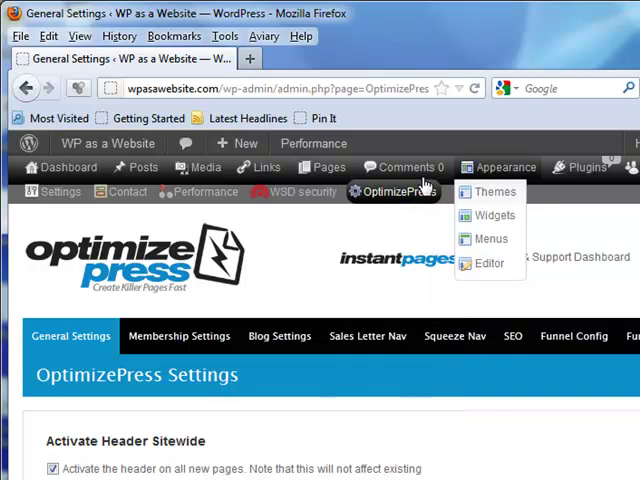
left_click(392, 192)
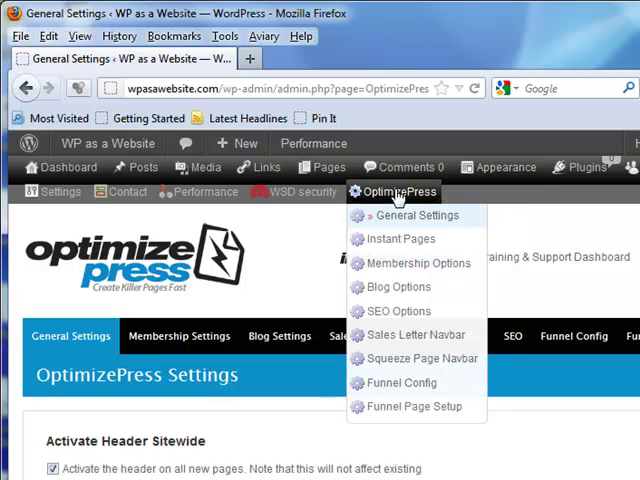